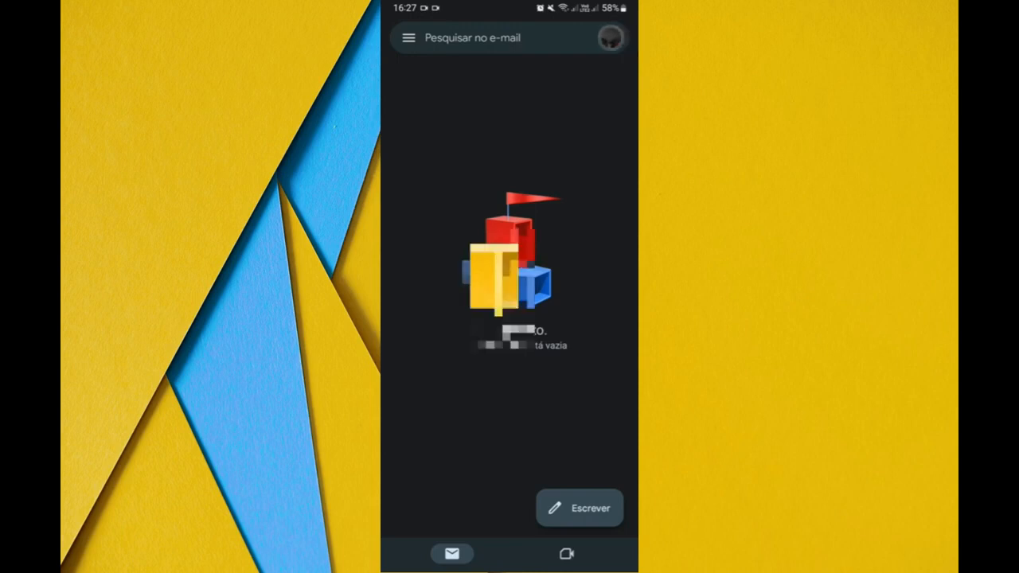
- Open the Gmail account menu from the profile avatar beside the search bar
{"action": "left_click", "coordinate": [612, 37]}
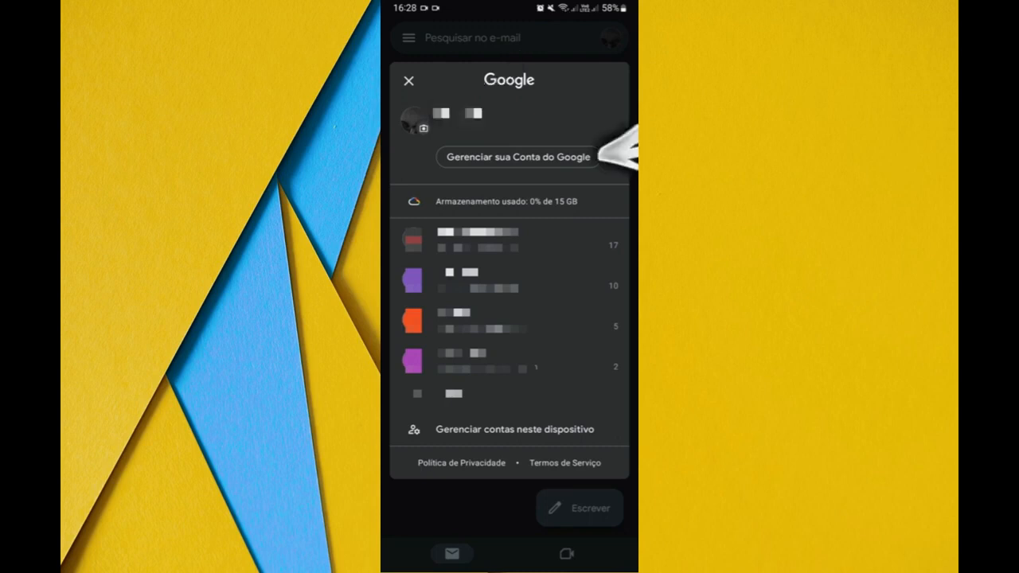
- Open 'Gerenciar sua Conta do Google' and start changing the profile photo
{"action": "left_click", "coordinate": [517, 156]}
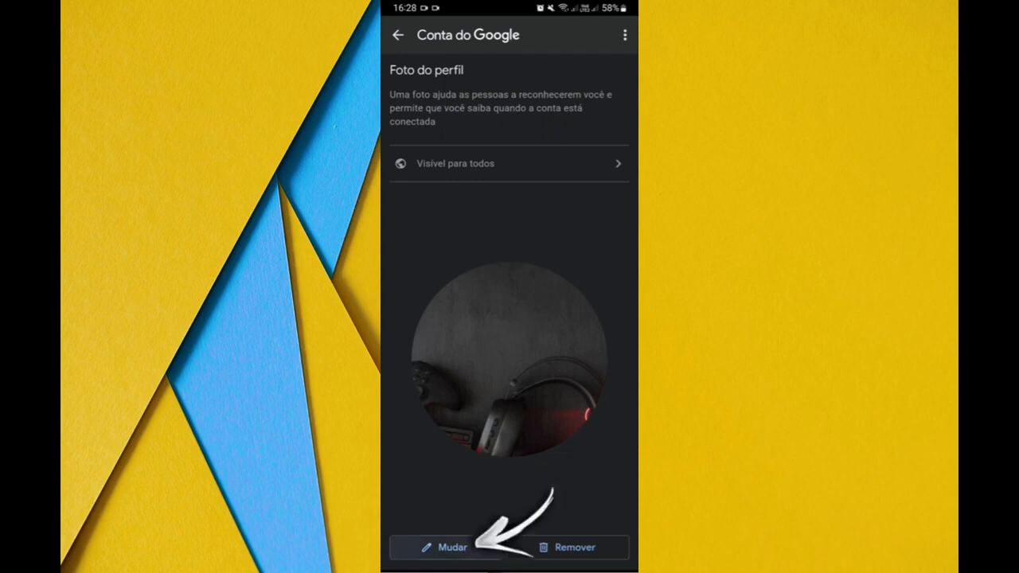
{"action": "left_click", "coordinate": [444, 547]}
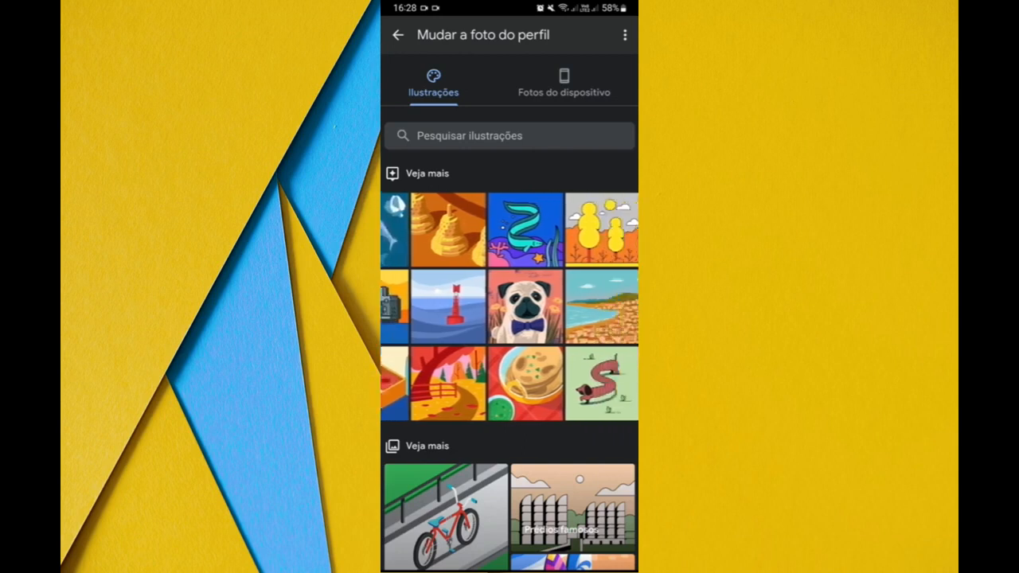
- Choose 'Fotos do dispositivo' and 'Navegar ou tirar uma foto' to show the Câmera/Arquivos options
{"action": "left_click", "coordinate": [564, 82]}
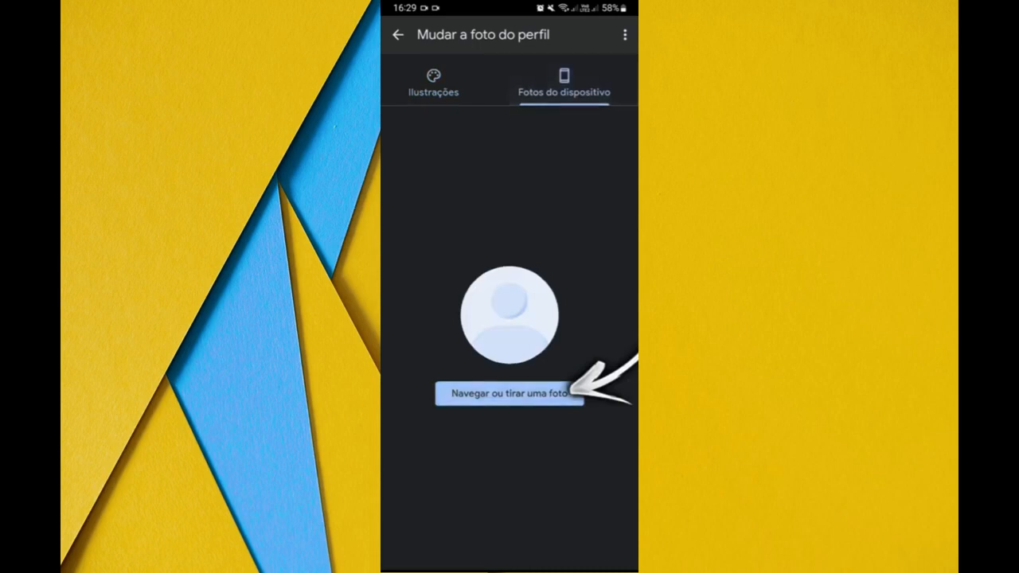
{"action": "left_click", "coordinate": [509, 394]}
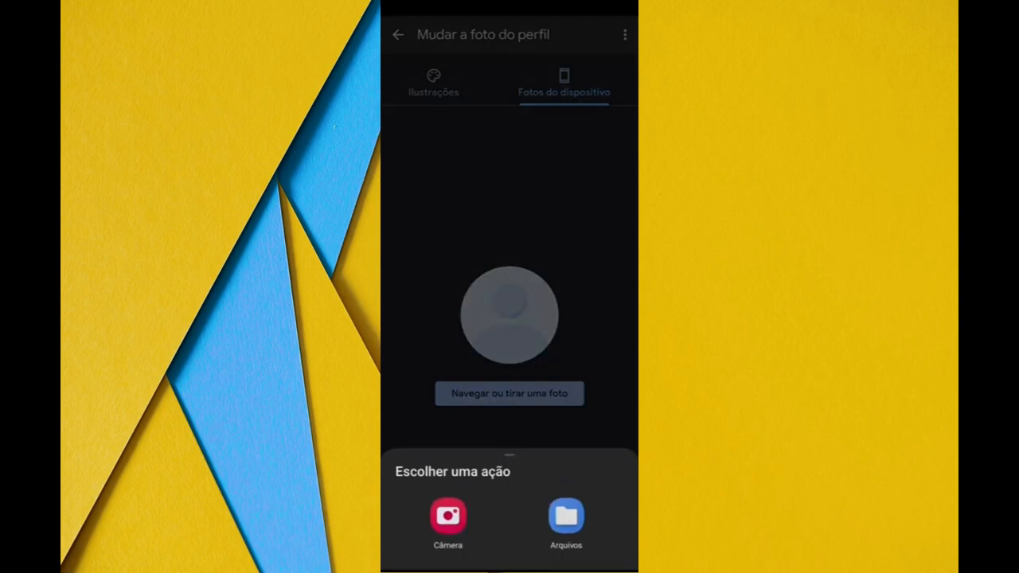